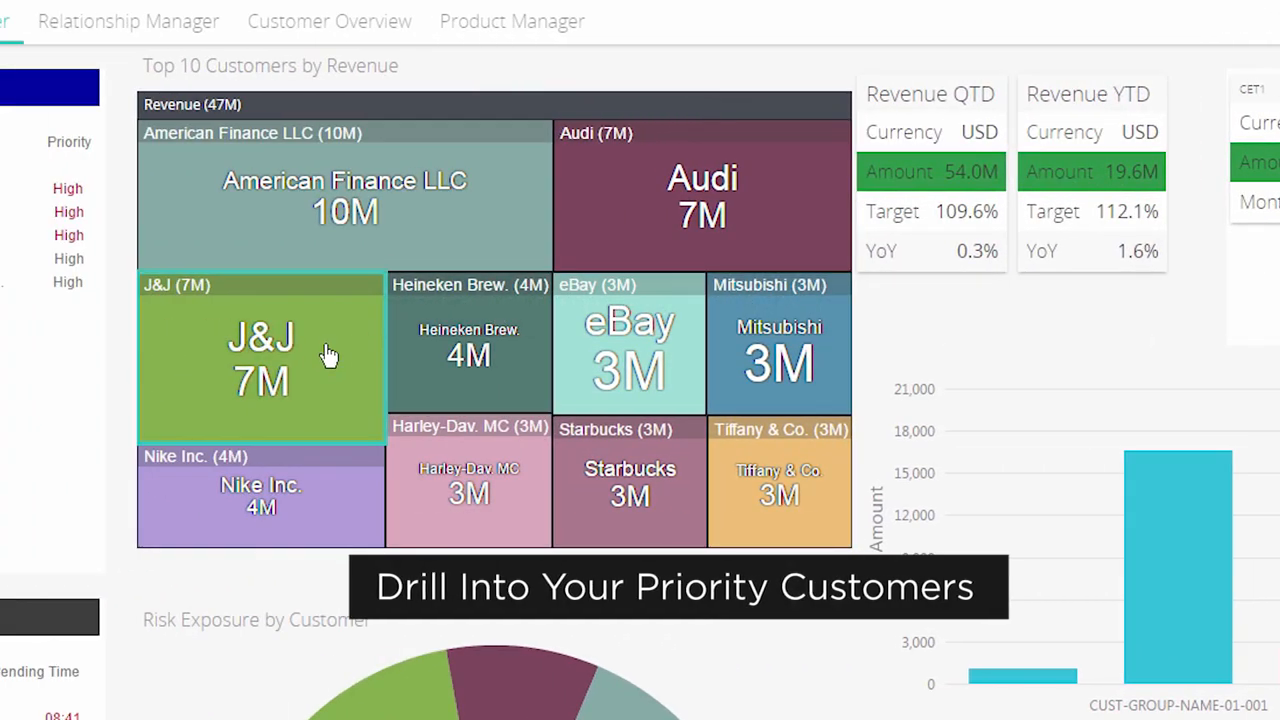
# - Highlight the J&J treemap tile and reveal CUST-GROUP-NAME-01-001's fee amount of 16,580
pyautogui.click(261, 358)
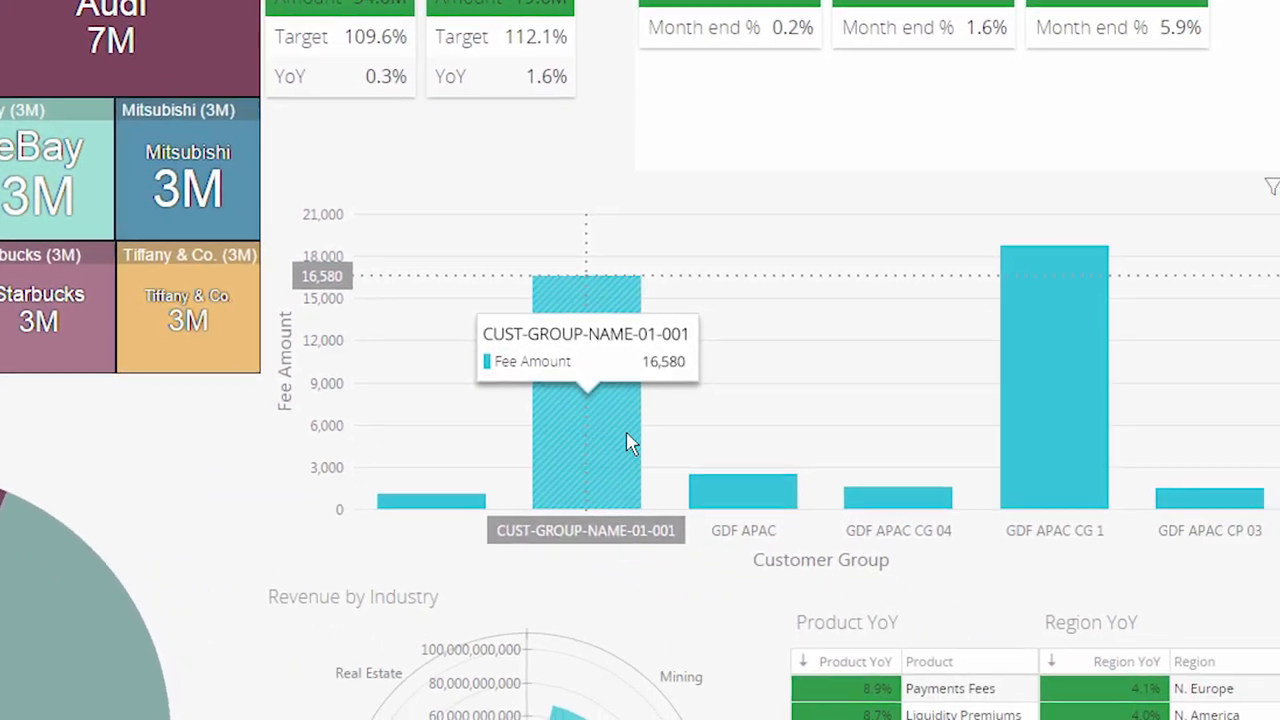
pyautogui.scroll(-3)
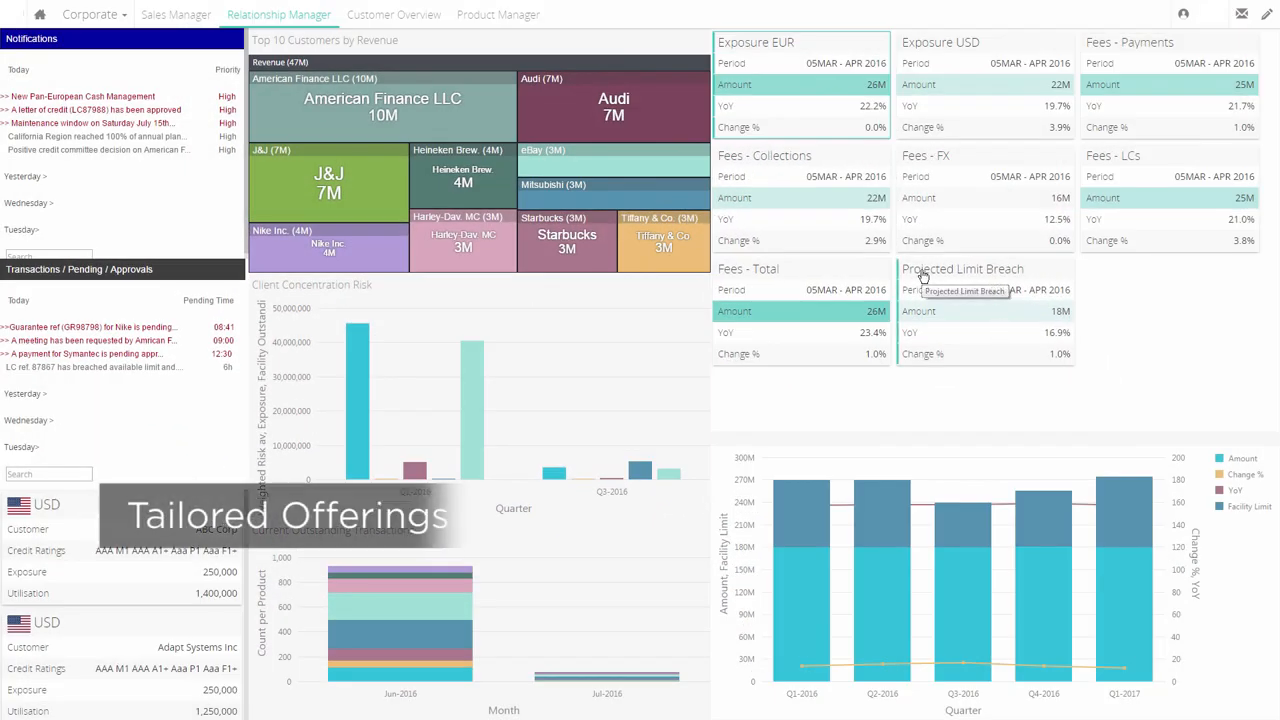
pyautogui.moveTo(850, 307)
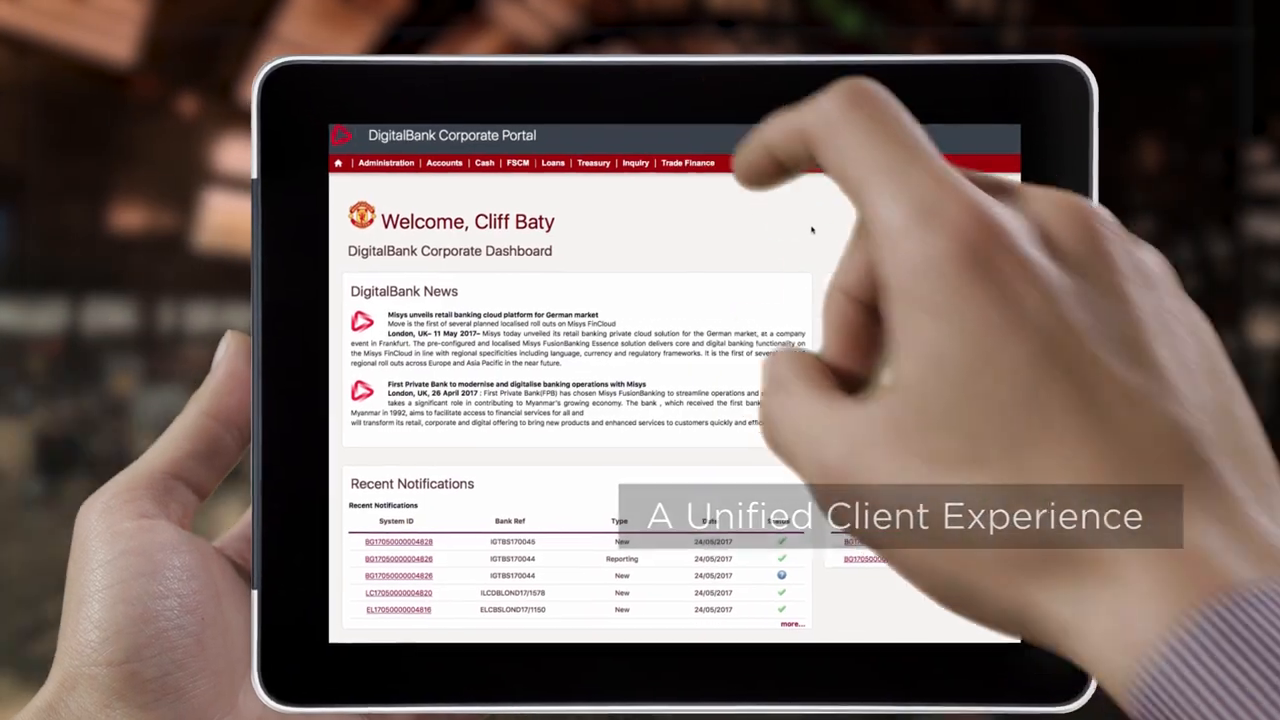
# - Show the Trade Finance services dropdown in the DigitalBank Corporate Portal on tablet
pyautogui.click(687, 163)
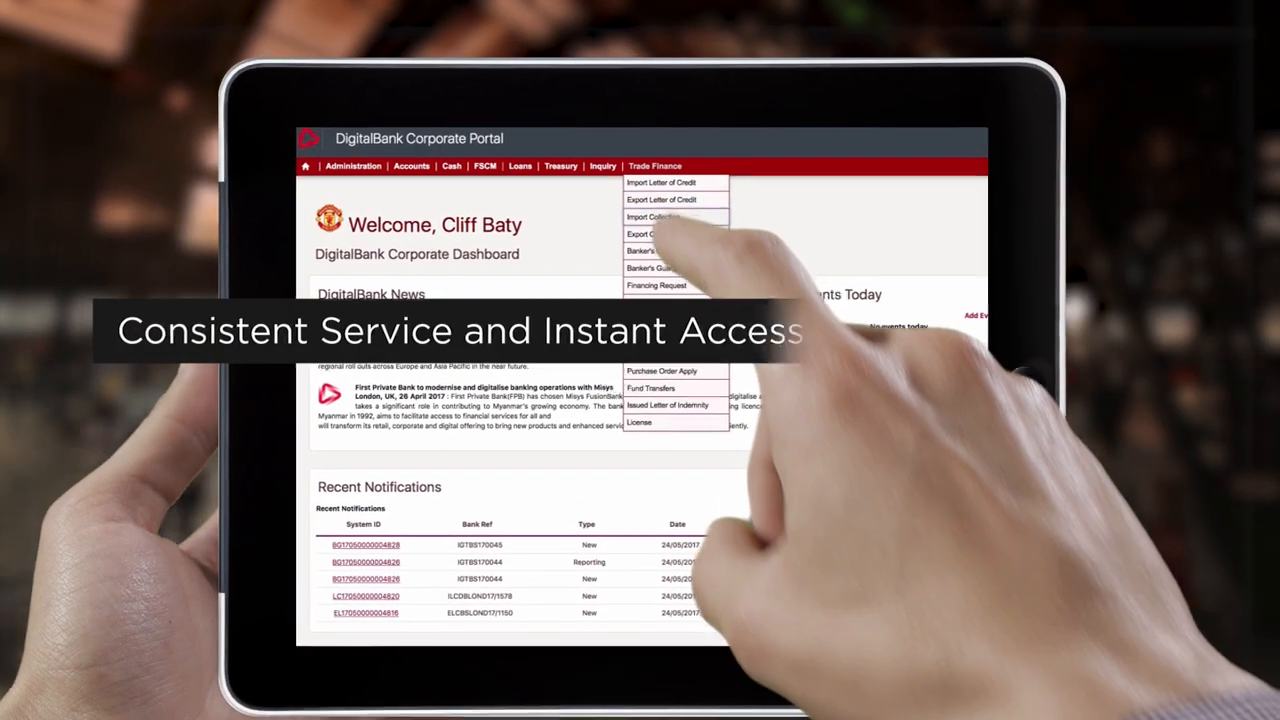